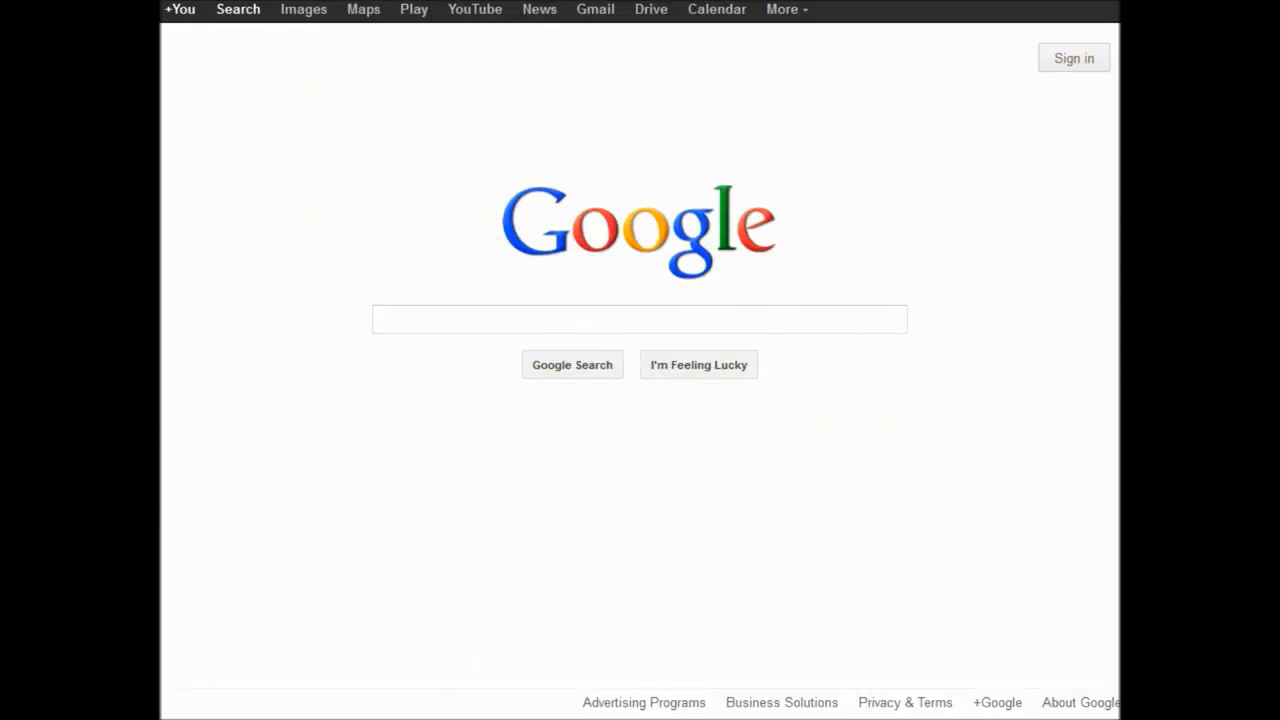
Search Google for 'googol', showing the 1.0 × 10^100 calculator answer and Wikipedia entry
text(googol)
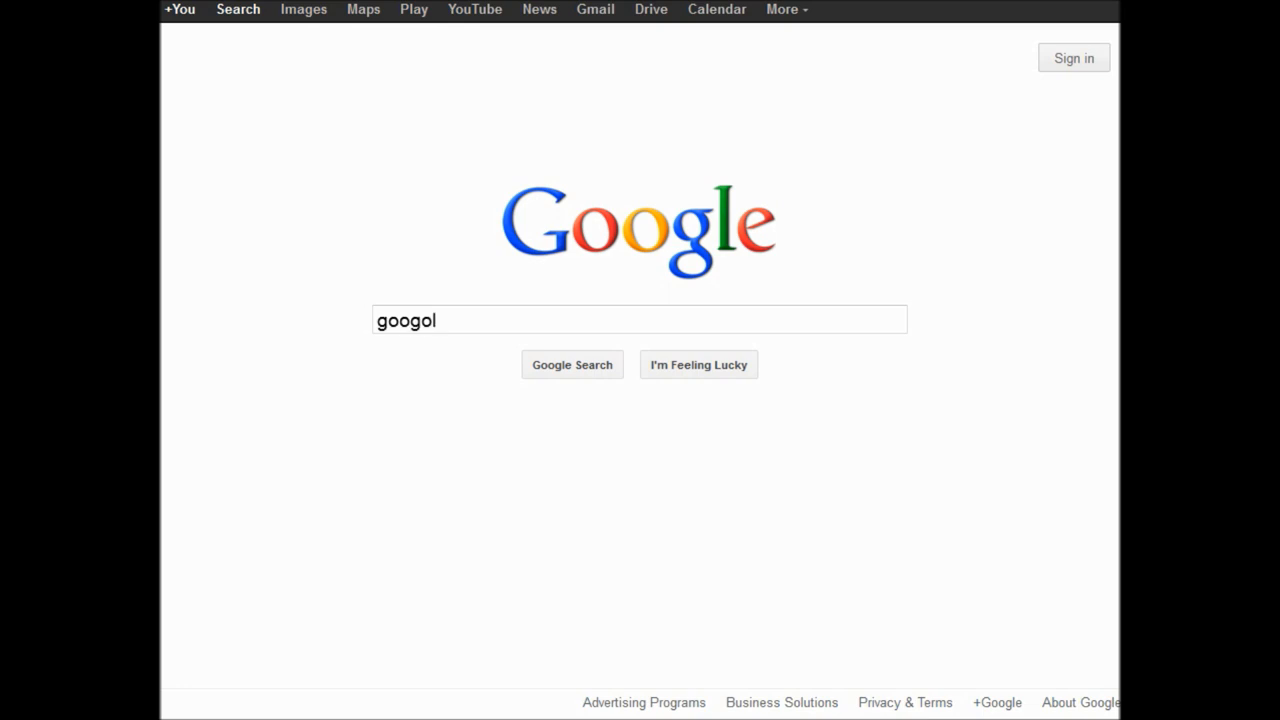
click(572, 364)
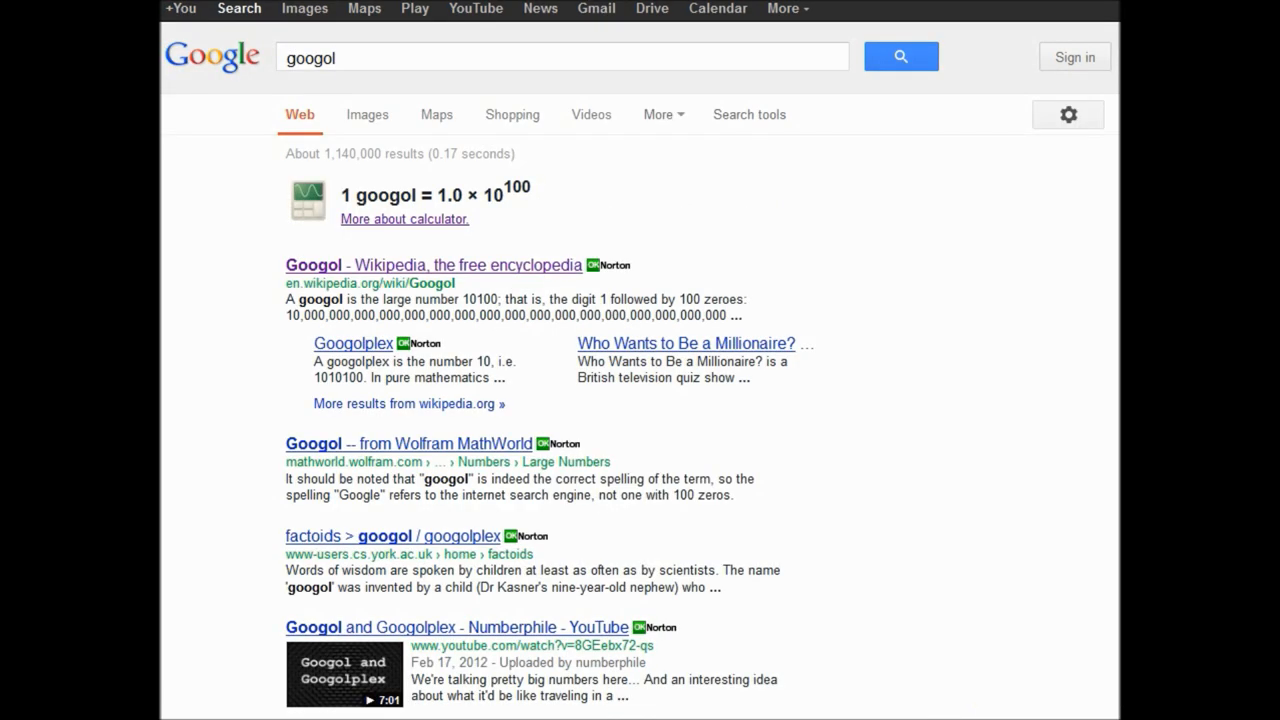